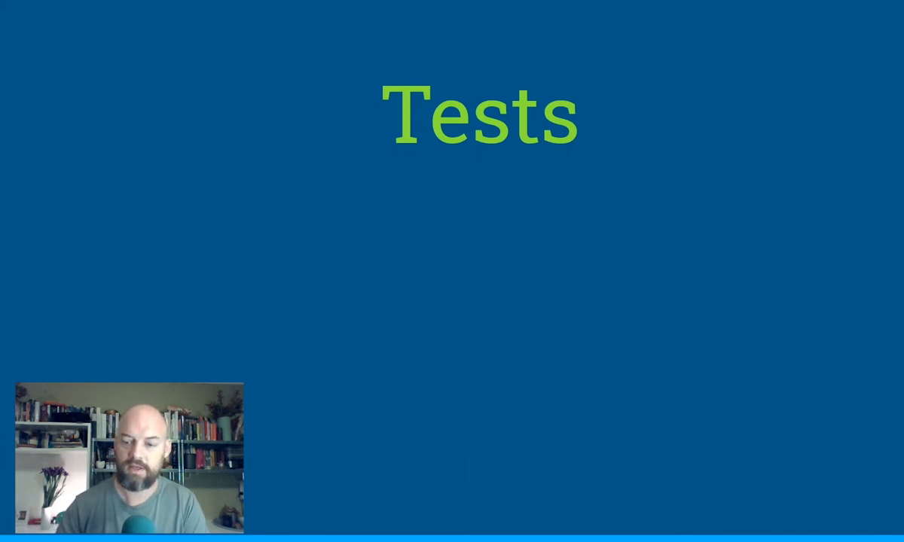
Move the cursor right in the script defining add and testAdding with three calls
{"action": "key", "text": "Right"}
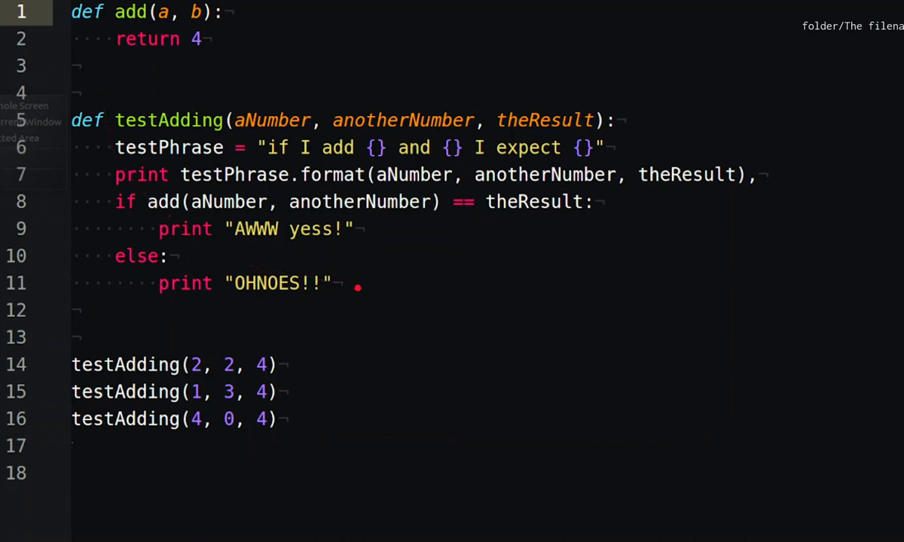
Add the test call testAdding(4, 4, 8) on line 17
{"action": "type", "text": "testAdding(4, 4, 8)"}
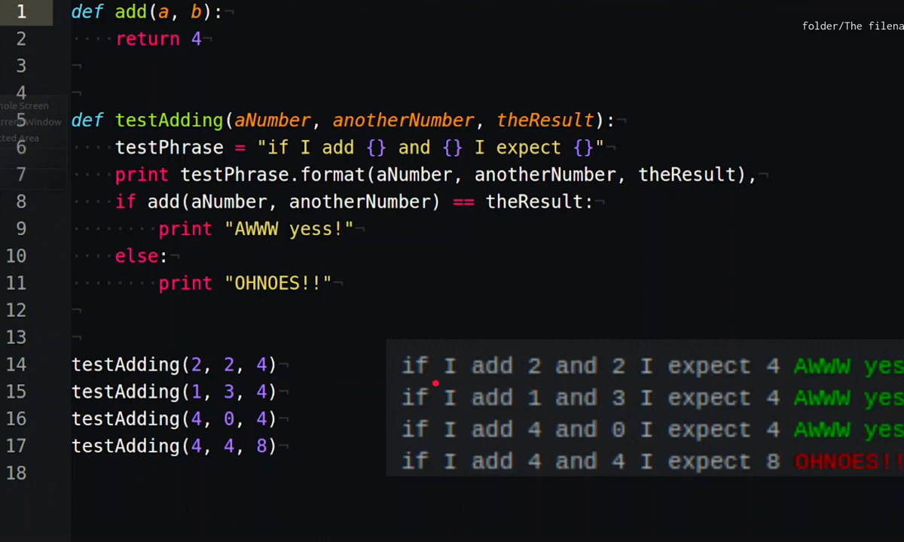
{"action": "mouse_move", "coordinate": [452, 391]}
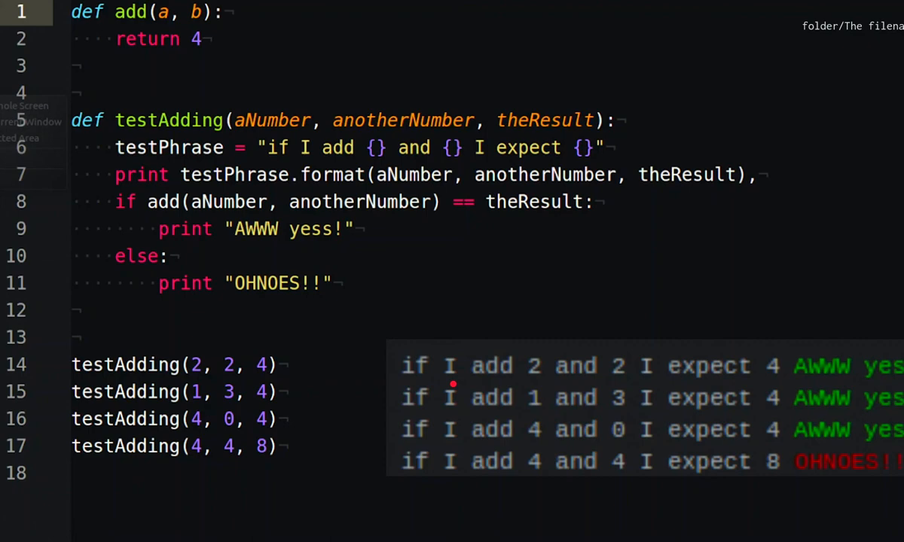
Add the string-input test call testAdding('6', '9', 15) on line 18
{"action": "type", "text": "testAdding('6', '9', 15)"}
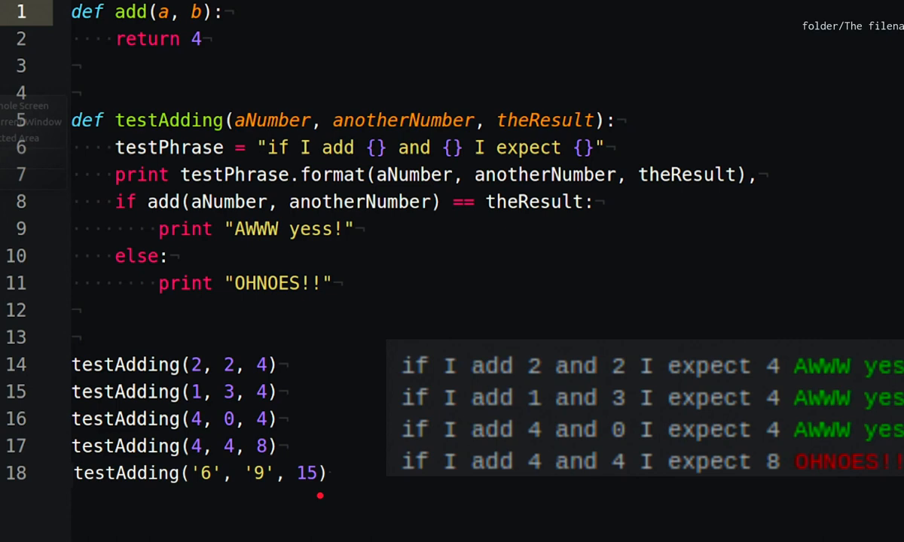
{"action": "mouse_move", "coordinate": [292, 373]}
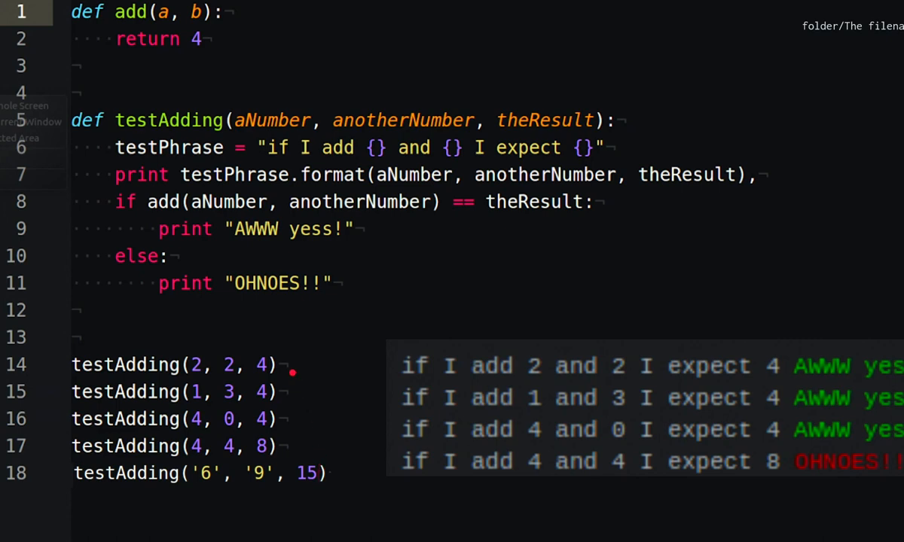